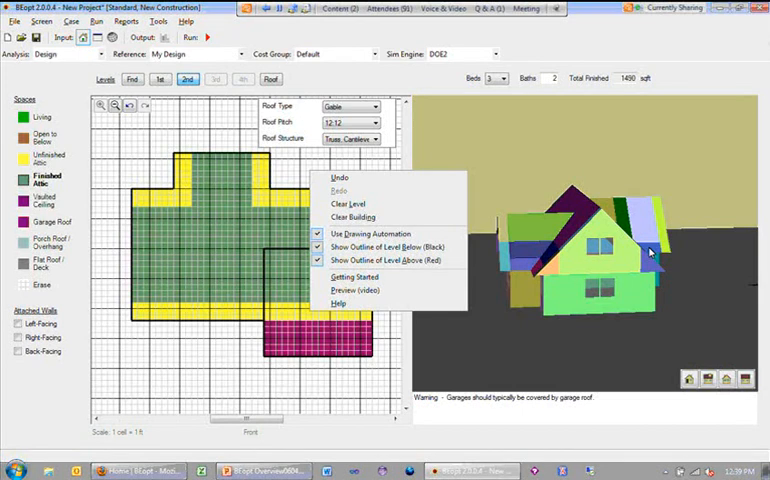
mouse_move(484, 280)
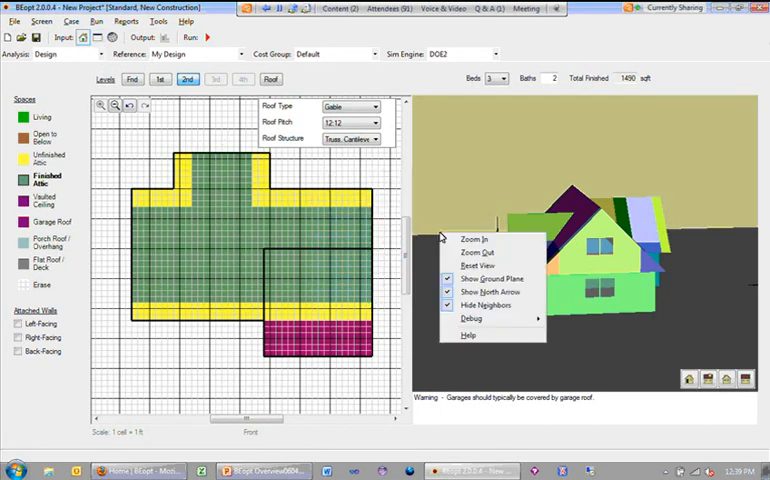
- Inspect the 3D house from another side and level, then go to the Options screen
left_click(472, 320)
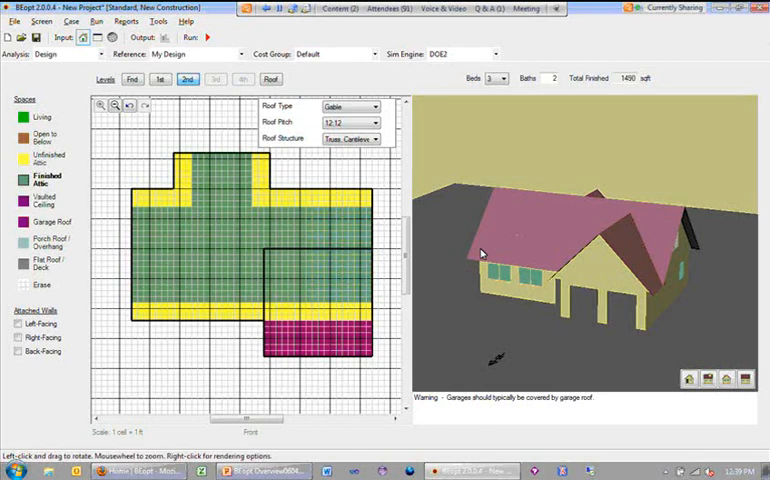
mouse_move(428, 238)
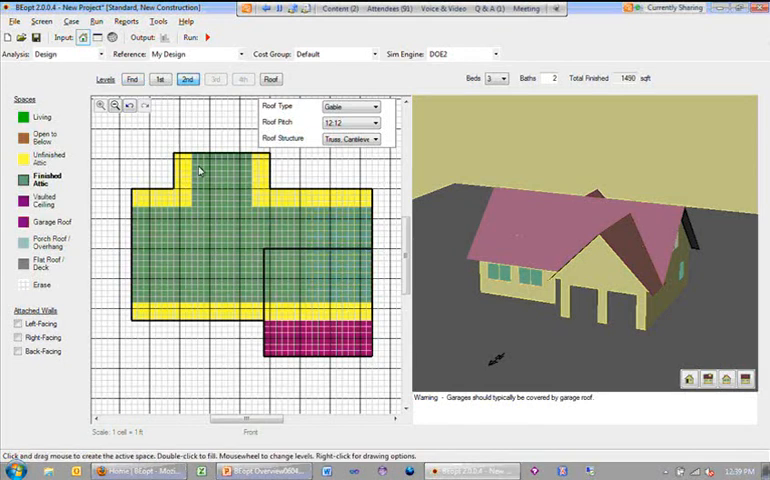
mouse_move(240, 216)
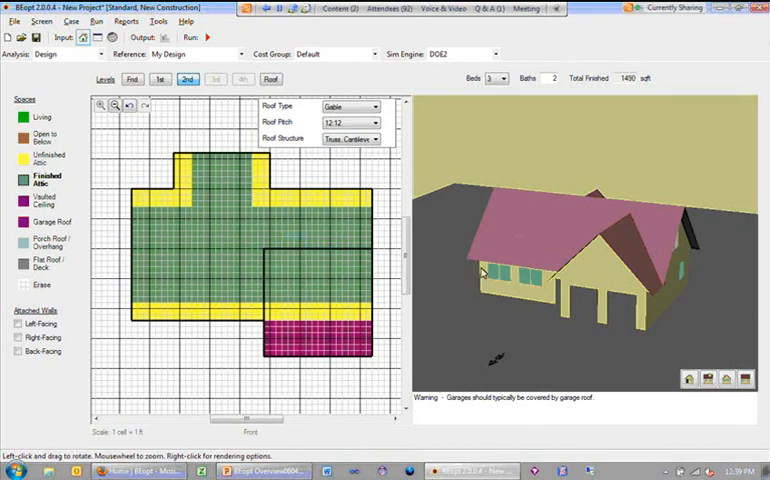
mouse_move(460, 284)
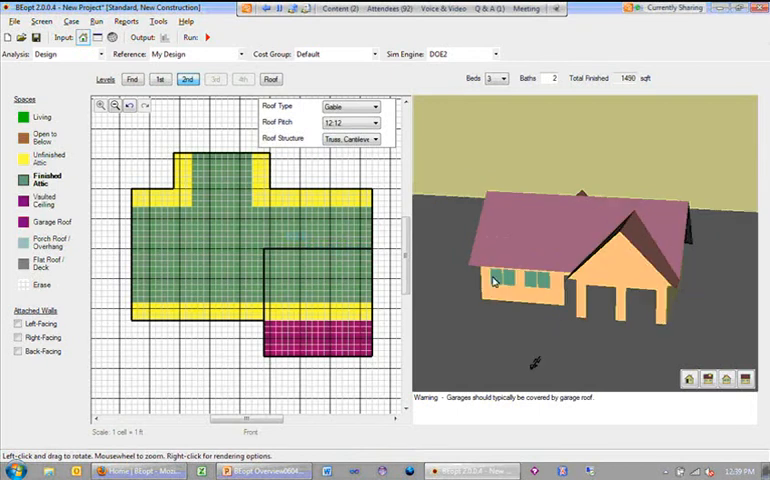
left_click_drag(490, 280, 476, 256)
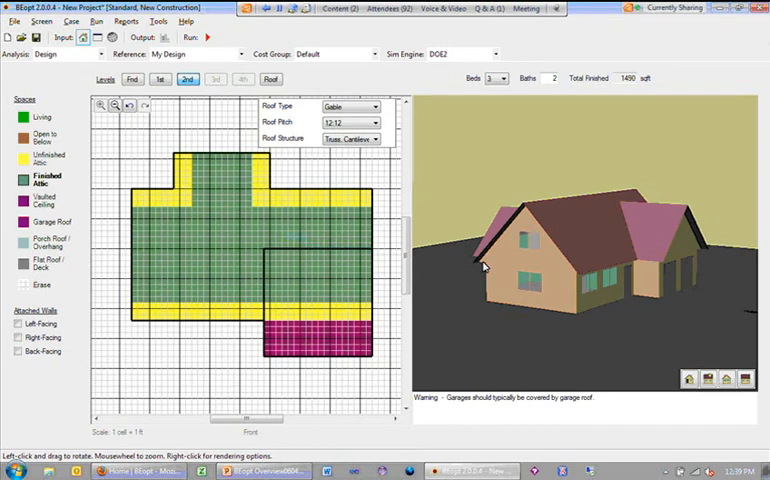
mouse_move(502, 268)
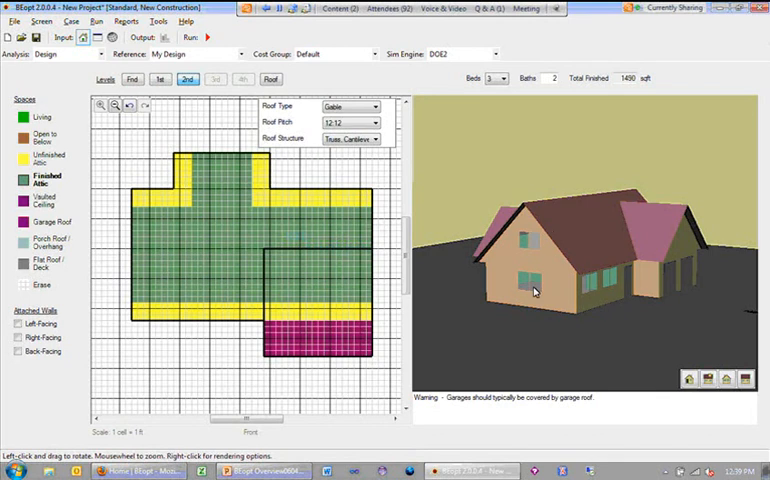
mouse_move(600, 294)
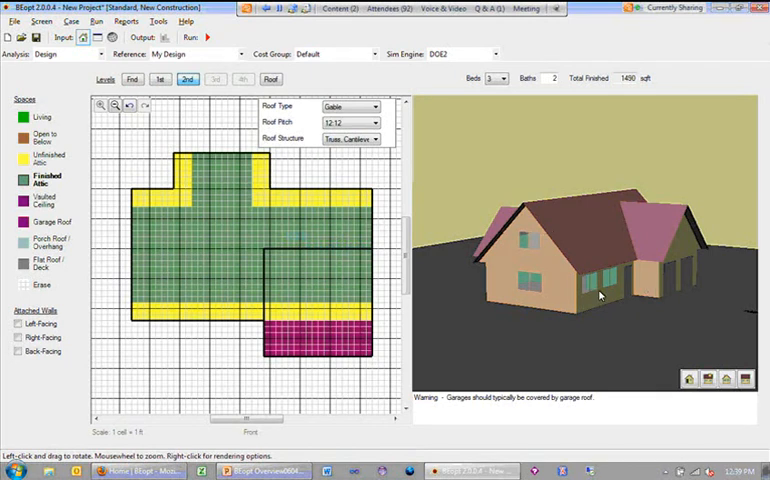
mouse_move(532, 298)
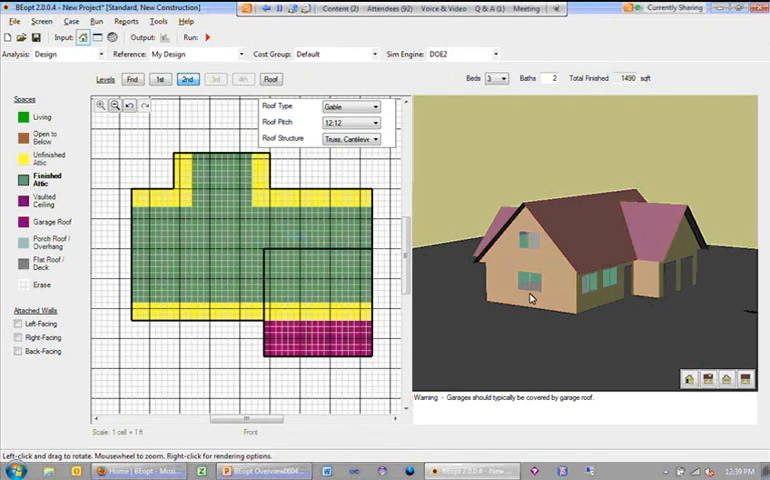
mouse_move(540, 272)
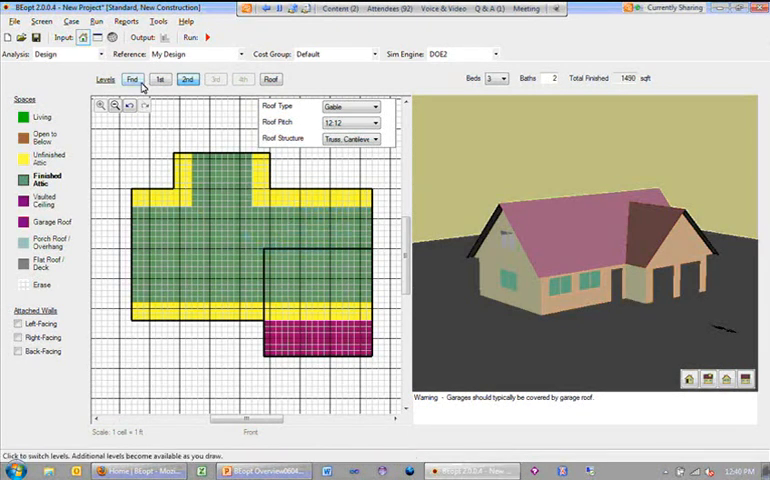
left_click(132, 80)
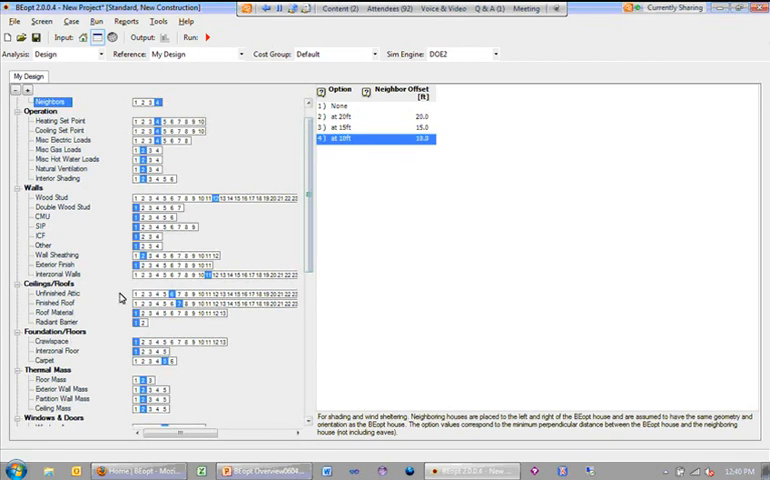
mouse_move(68, 340)
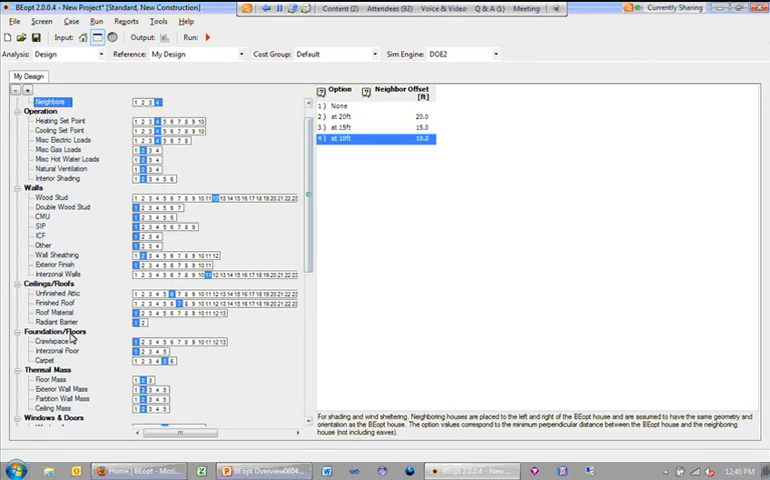
mouse_move(62, 346)
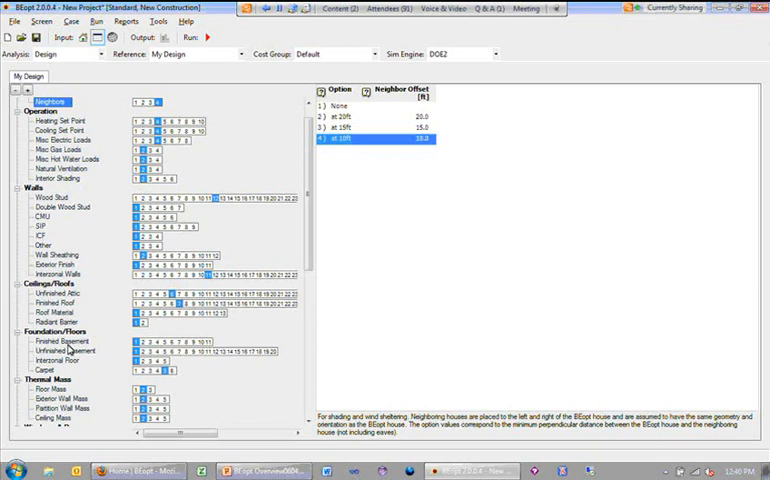
mouse_move(88, 344)
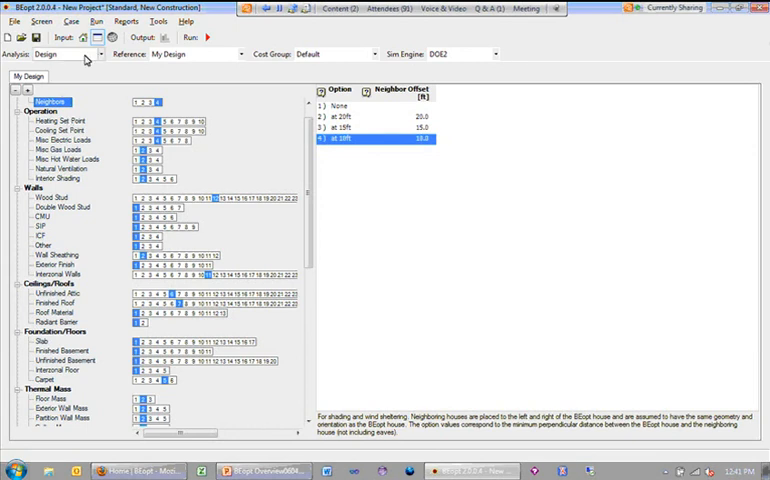
left_click(104, 54)
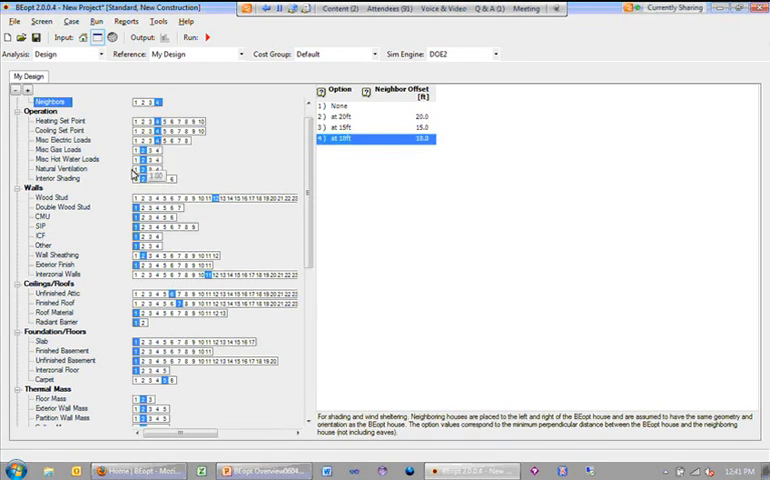
- Review the wood stud wall insulation choices, selecting one, and the window type choices
left_click(50, 198)
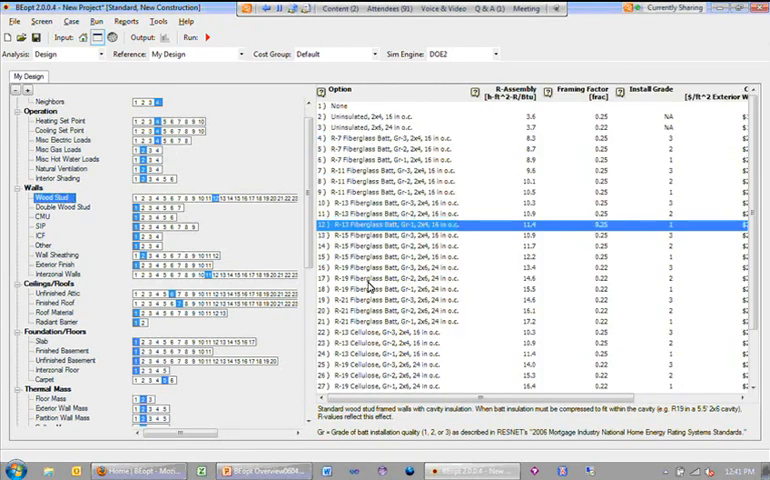
left_click(390, 276)
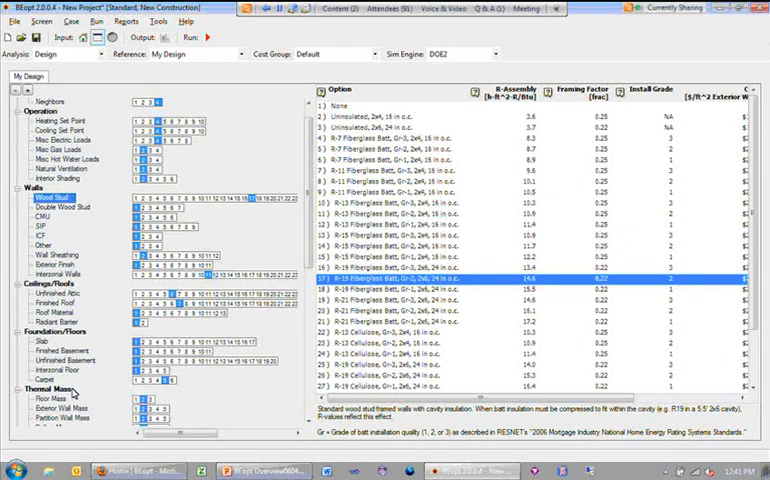
scroll("down", 3)
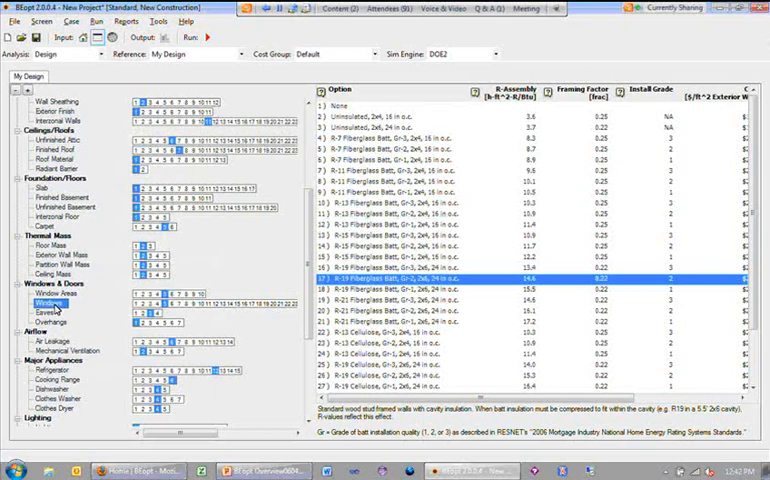
left_click(48, 304)
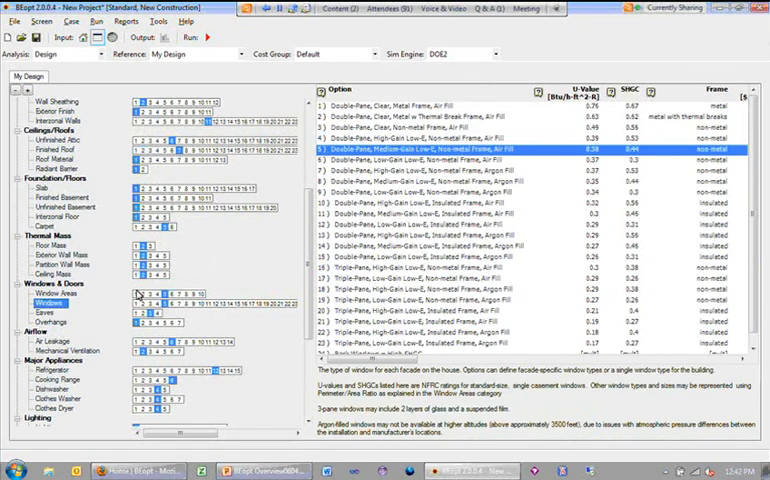
mouse_move(368, 152)
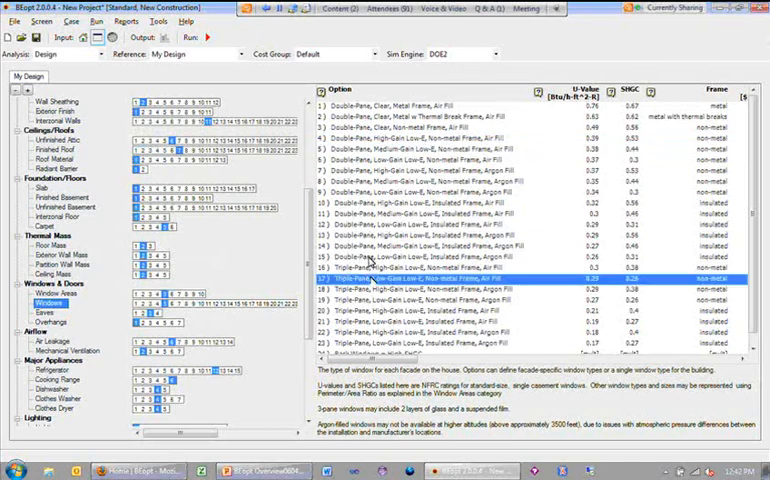
scroll("down", 3)
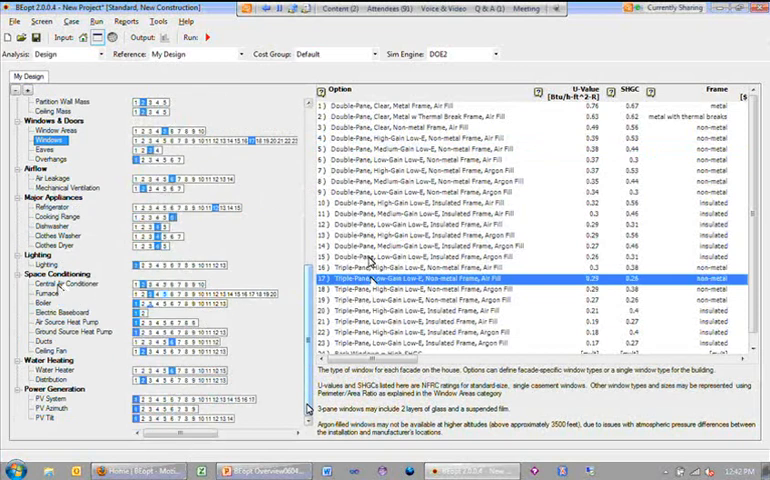
- Choose a central air conditioner SEER efficiency option
left_click(64, 284)
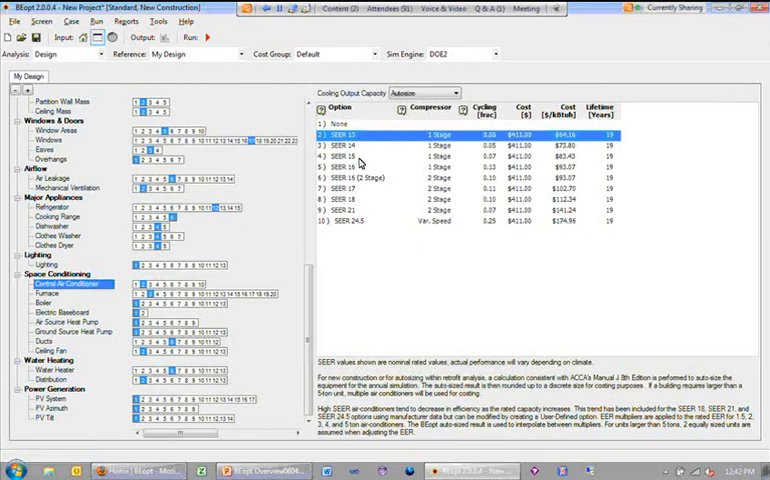
left_click(360, 156)
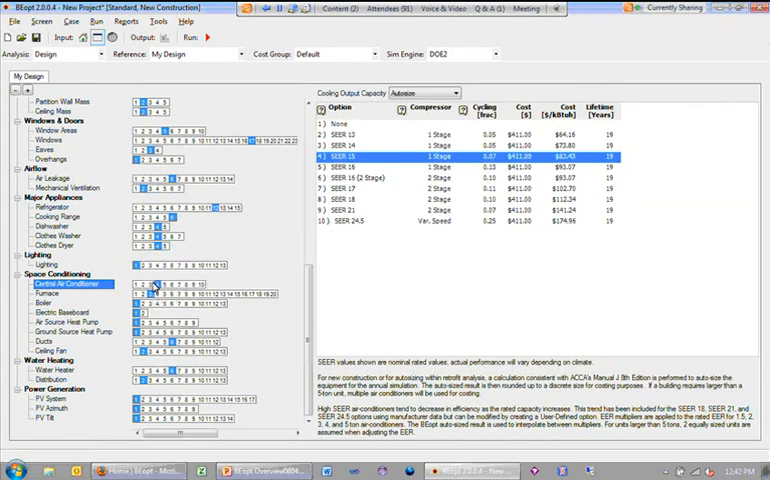
mouse_move(120, 276)
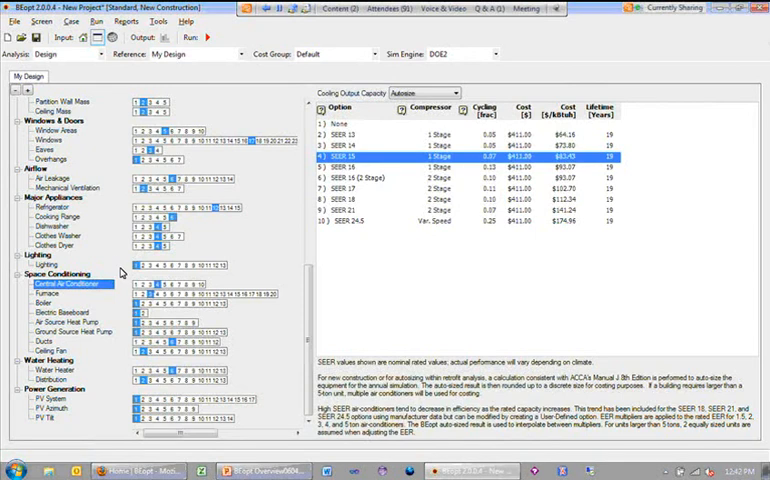
mouse_move(308, 292)
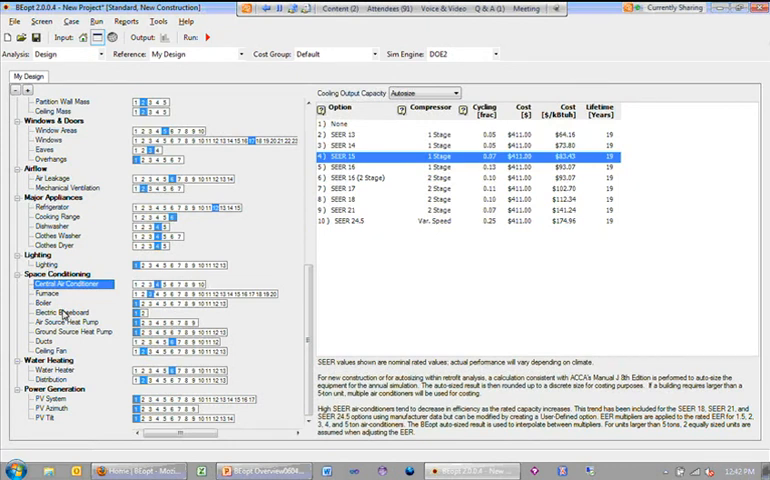
mouse_move(114, 360)
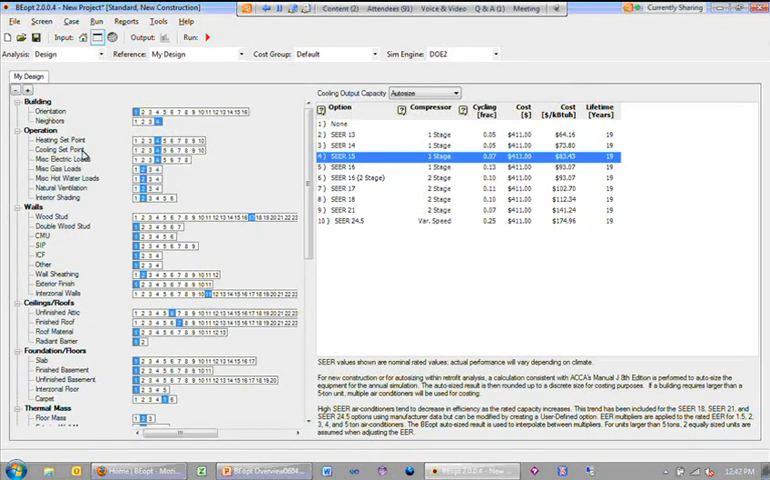
mouse_move(70, 120)
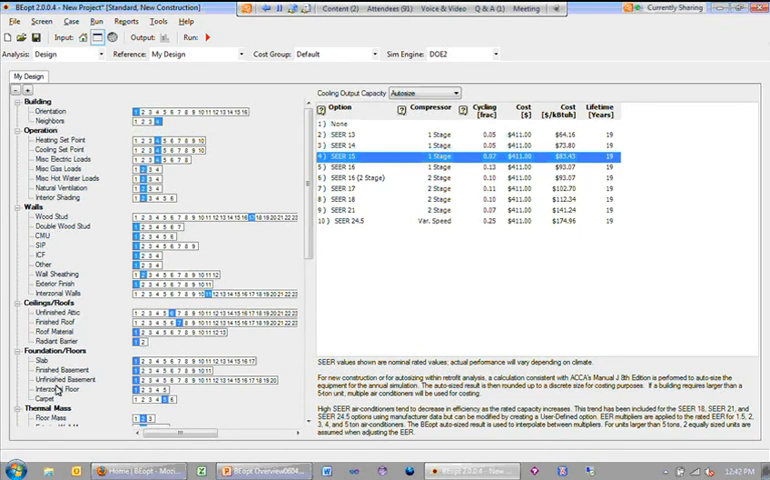
mouse_move(84, 288)
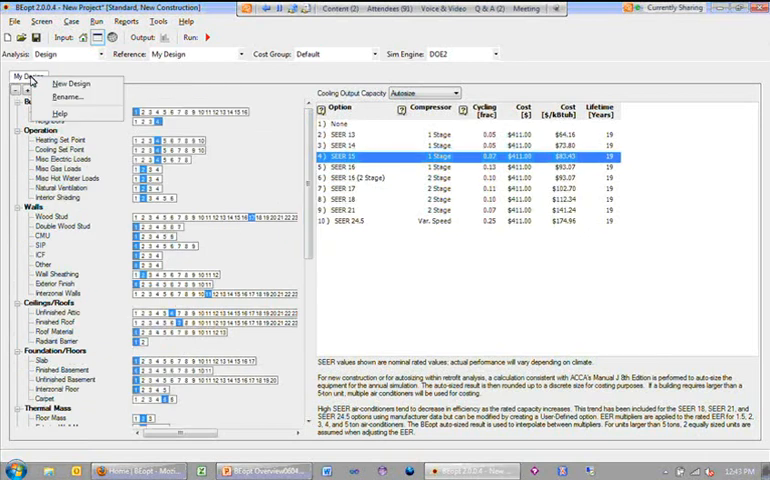
mouse_move(72, 96)
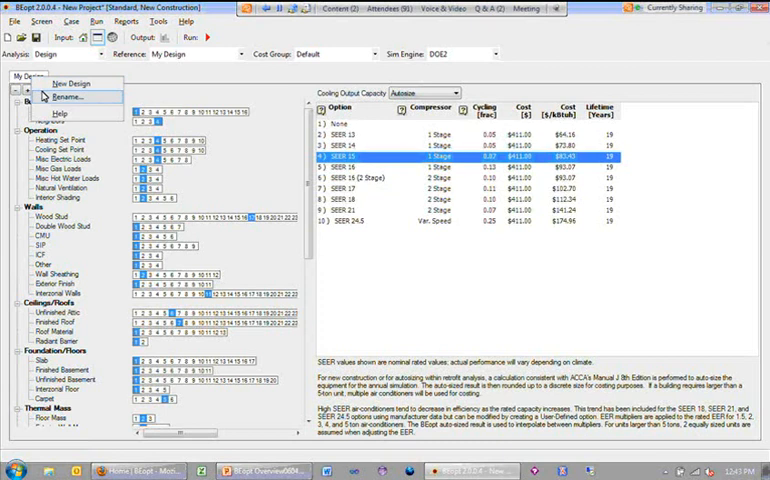
- Rename the first design to 'base' and review its wood stud and wall sheathing options
left_click(68, 96)
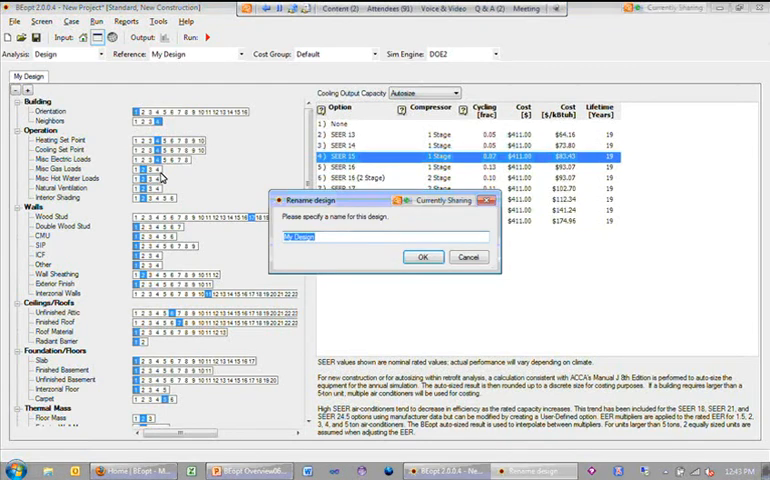
left_click(422, 256)
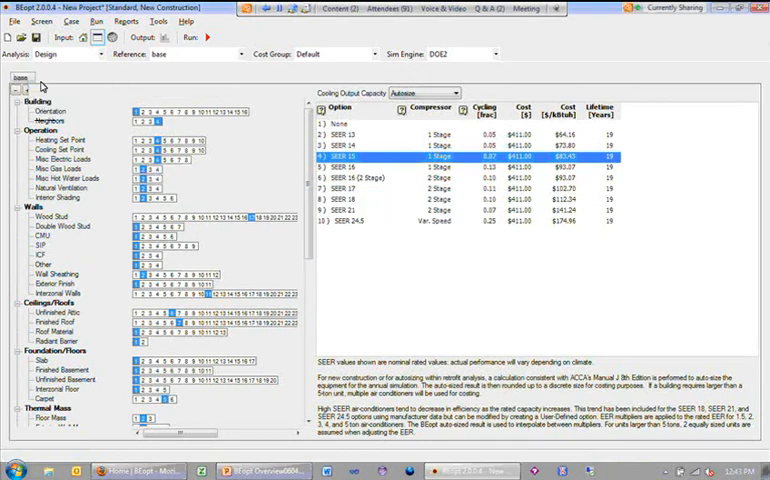
left_click(16, 78)
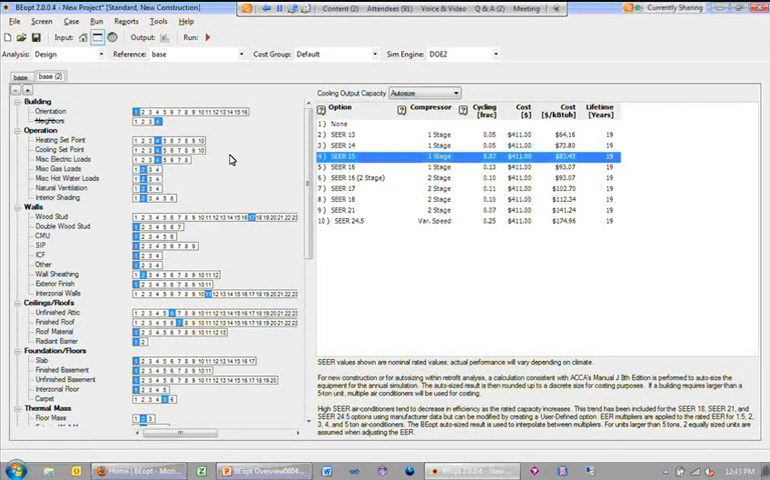
left_click(50, 216)
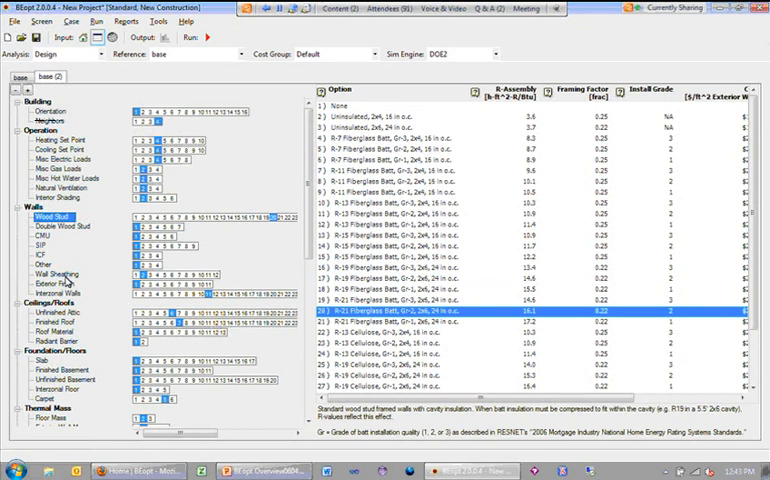
left_click(56, 274)
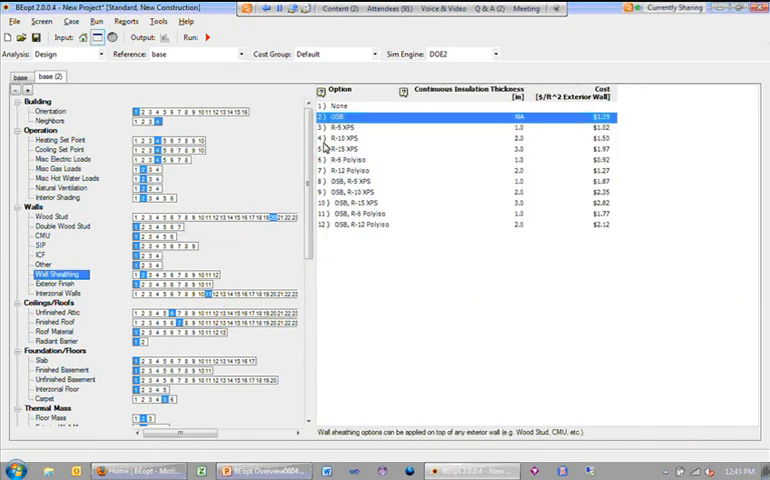
- Create a second design named 'improved'
left_click(360, 180)
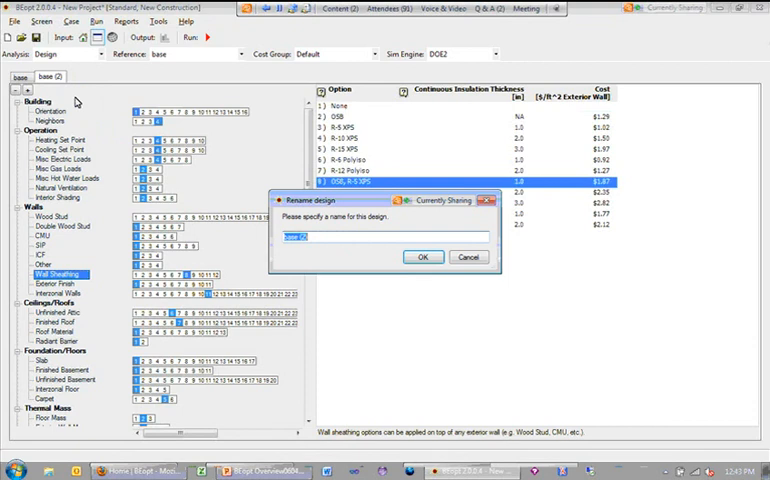
left_click(424, 256)
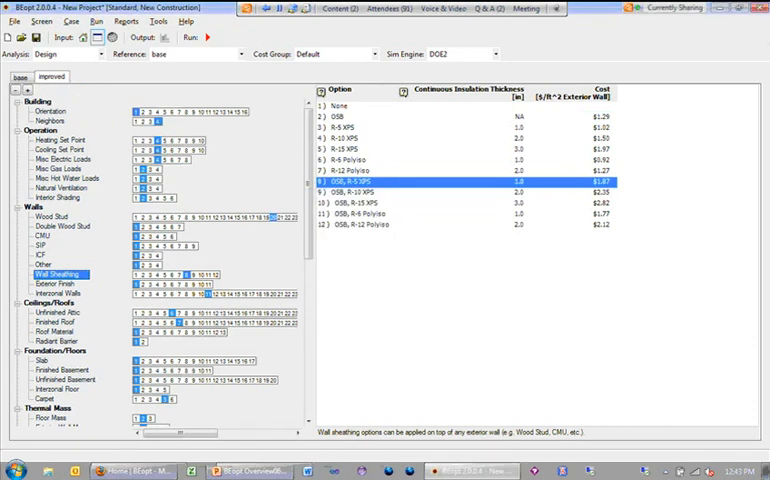
- Add a third design and review its central air conditioner and gas furnace AFUE options
right_click(52, 76)
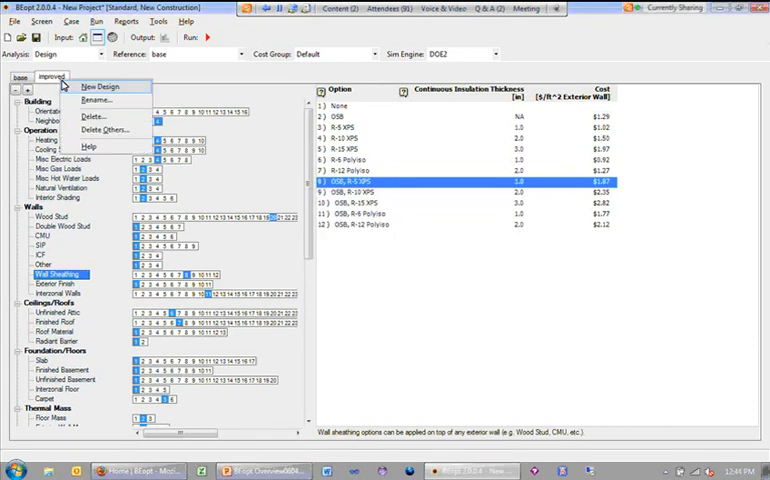
left_click(102, 88)
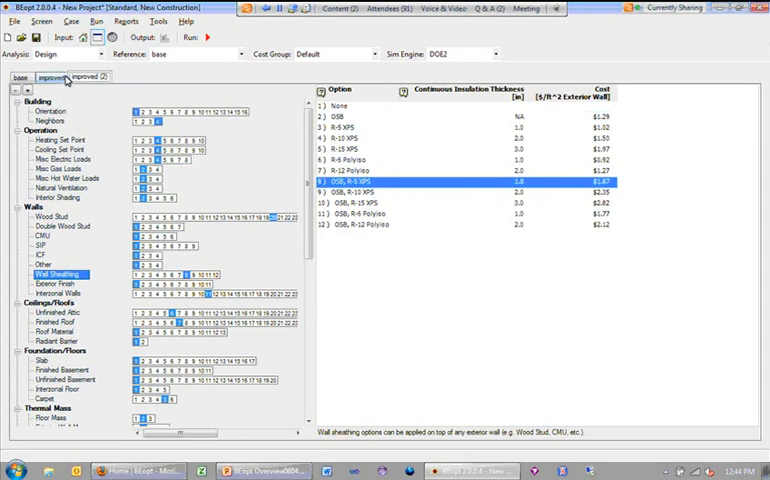
mouse_move(52, 80)
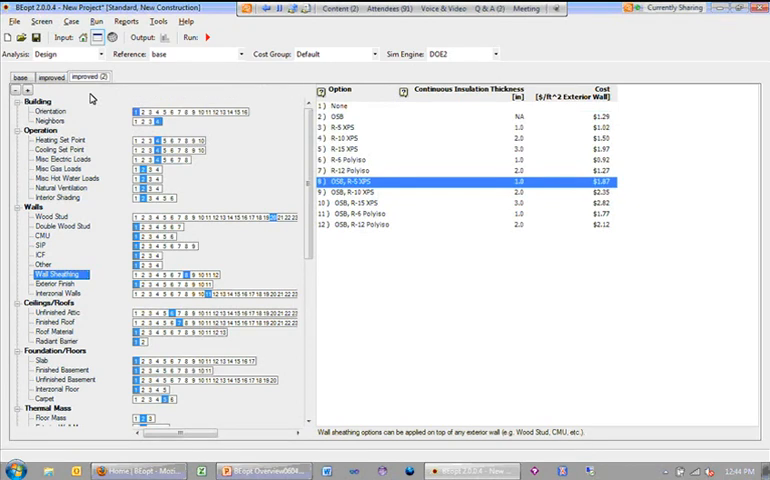
mouse_move(296, 256)
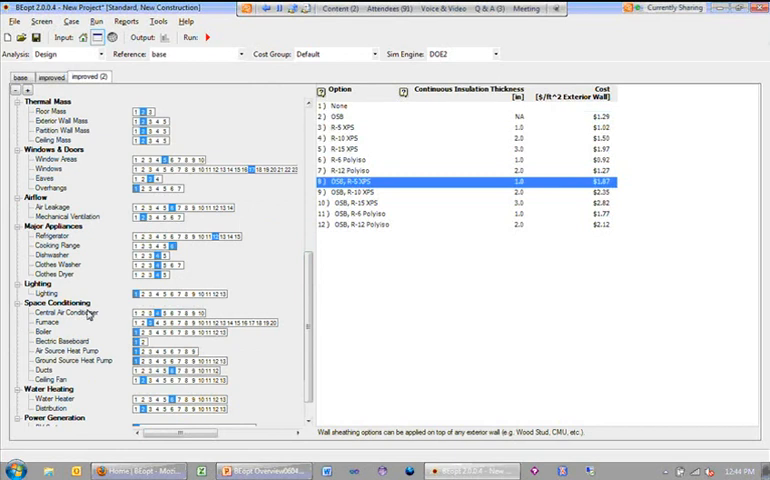
left_click(64, 312)
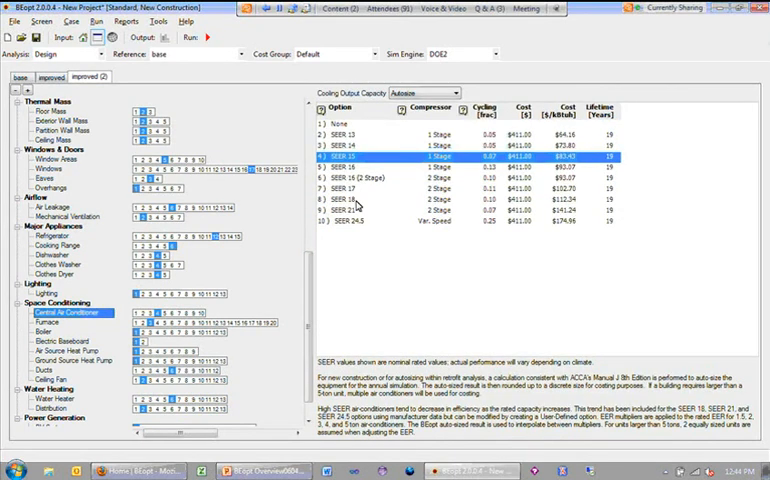
left_click(360, 200)
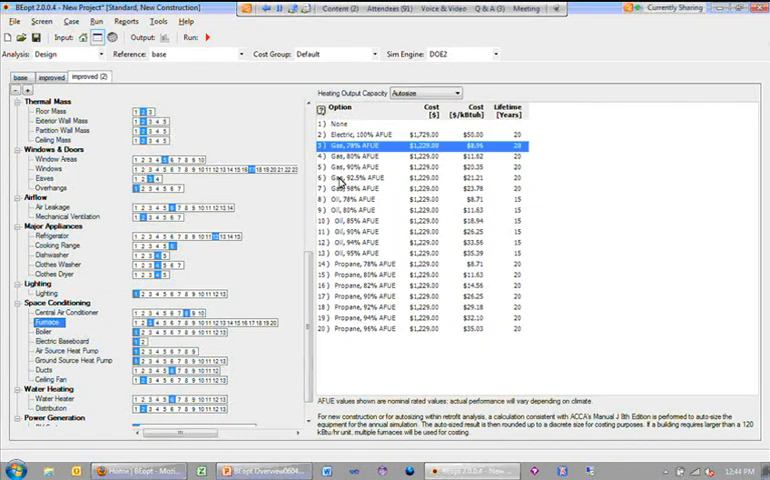
left_click(358, 188)
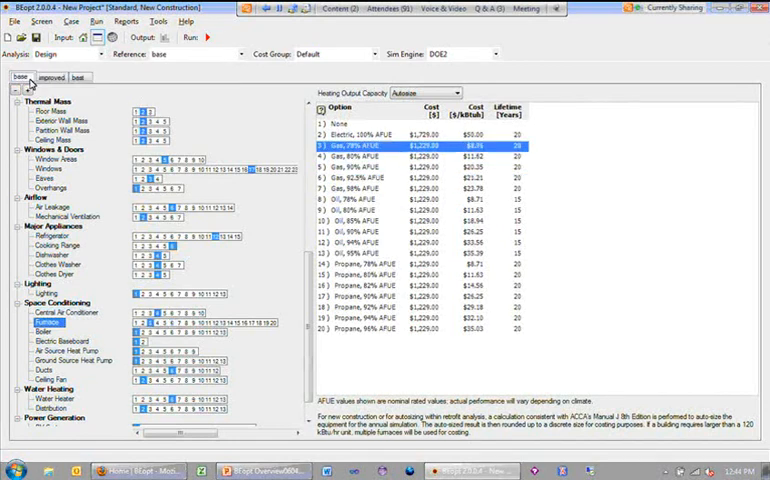
- Select a higher-AFUE gas furnace for the best design
left_click(370, 176)
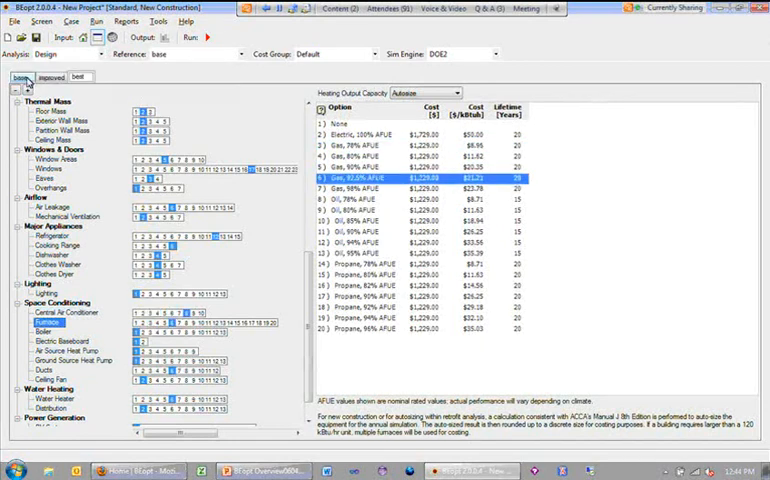
mouse_move(56, 80)
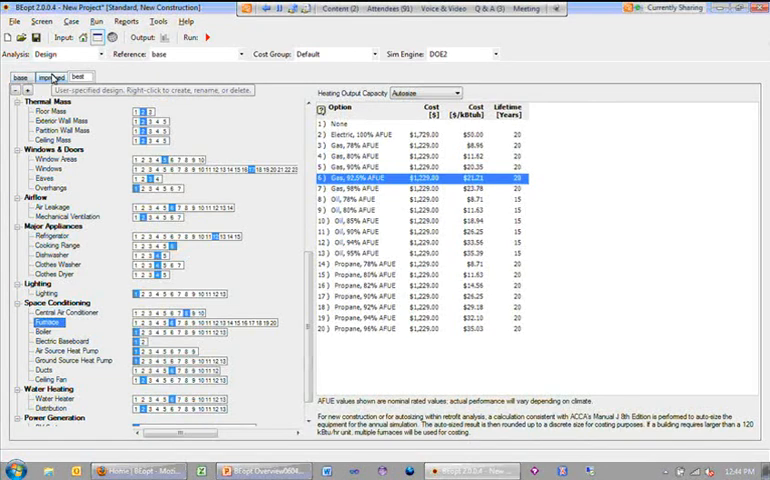
left_click(18, 78)
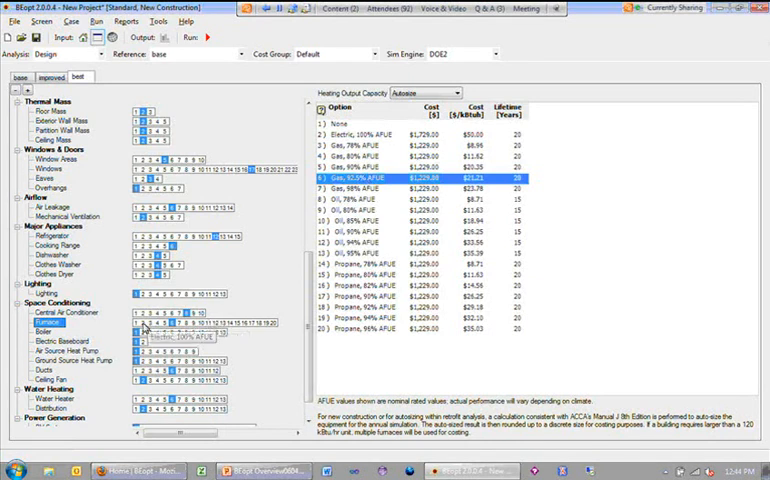
mouse_move(160, 332)
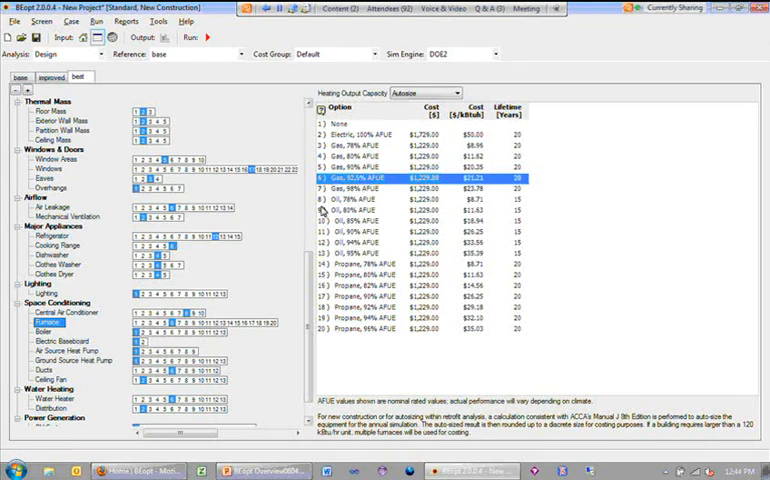
mouse_move(224, 314)
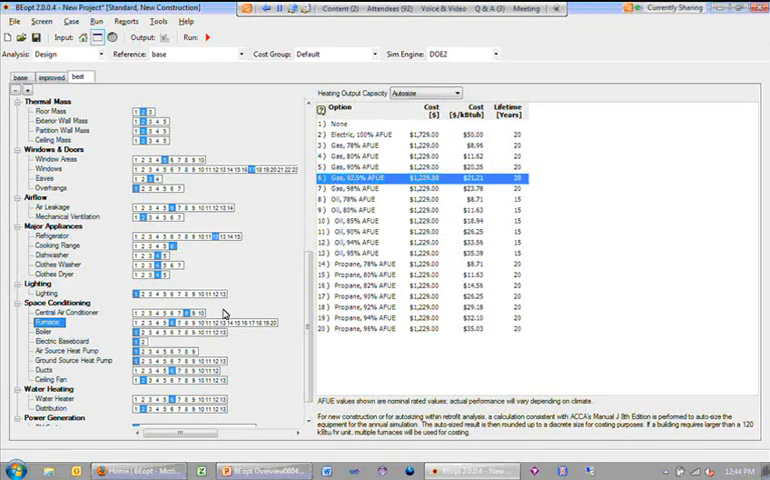
mouse_move(186, 332)
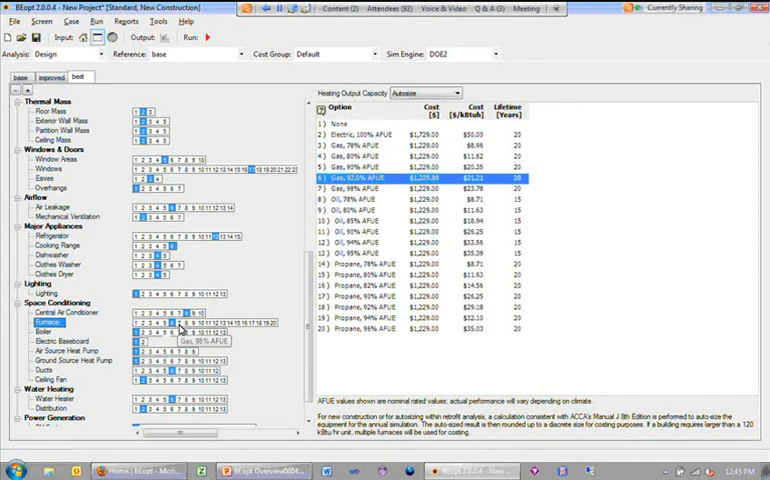
mouse_move(228, 296)
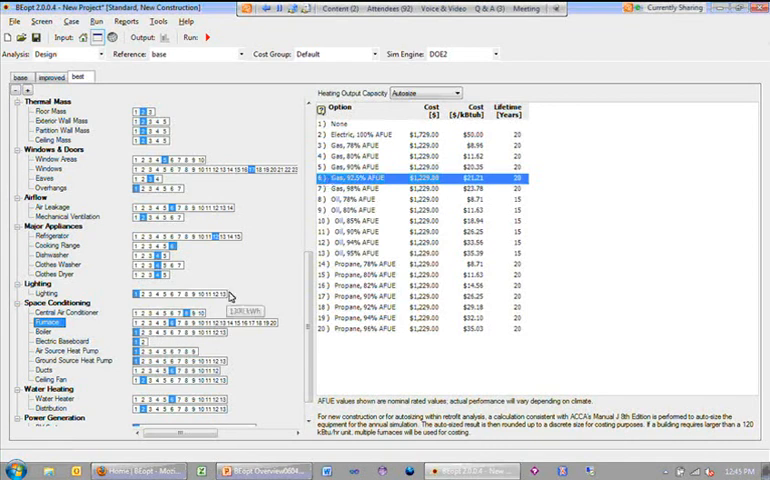
mouse_move(250, 328)
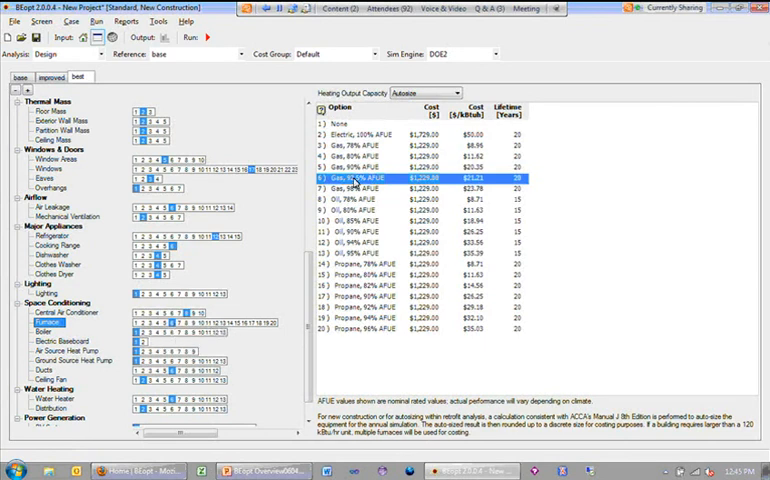
left_click(360, 188)
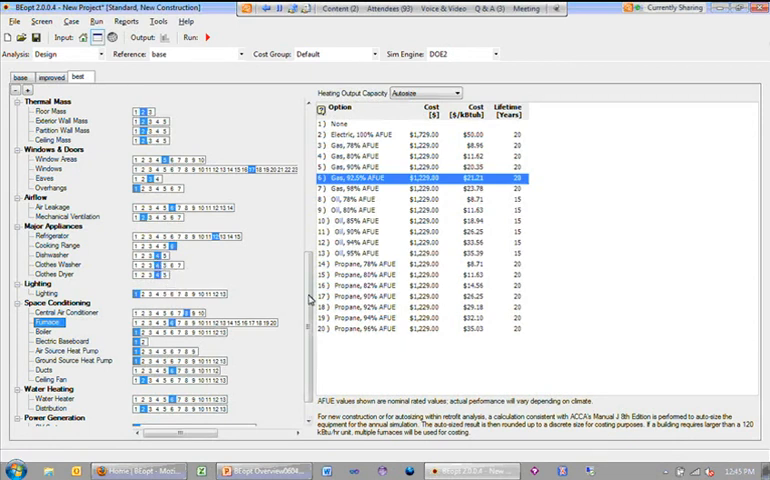
- Review the wood stud options and choose an R-45 fiberglass batt double wood stud wall
scroll("down", 3)
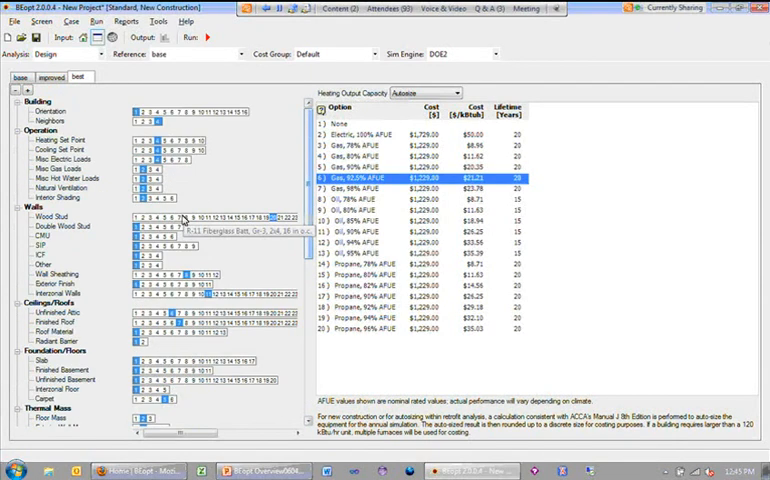
left_click(48, 216)
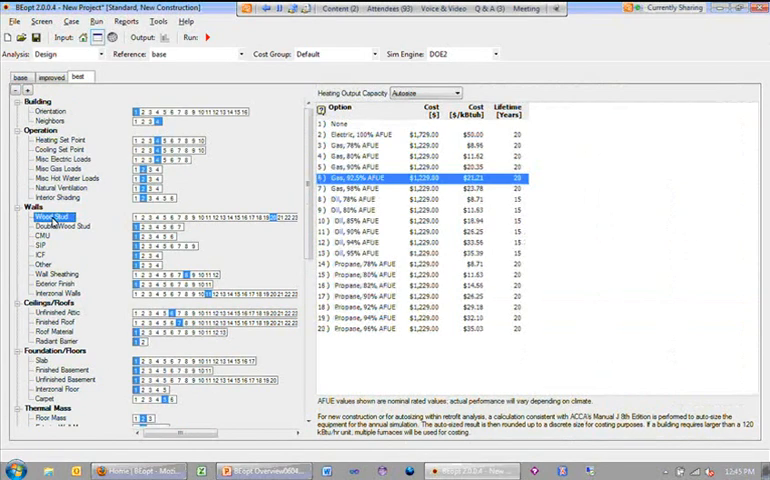
left_click(48, 216)
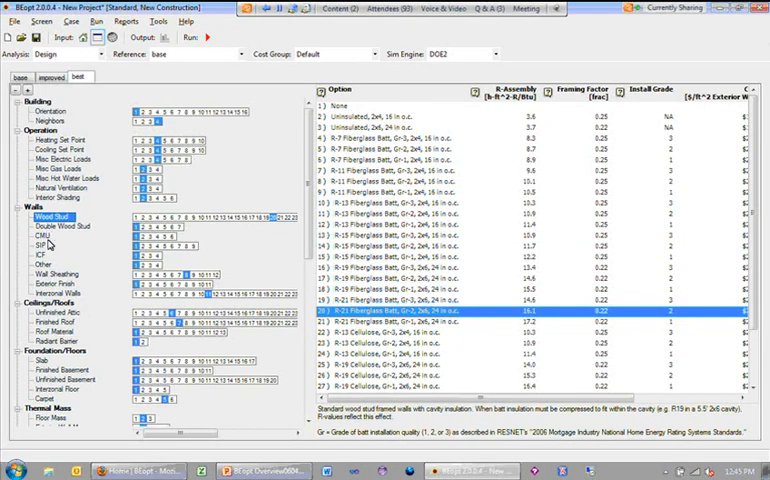
mouse_move(48, 258)
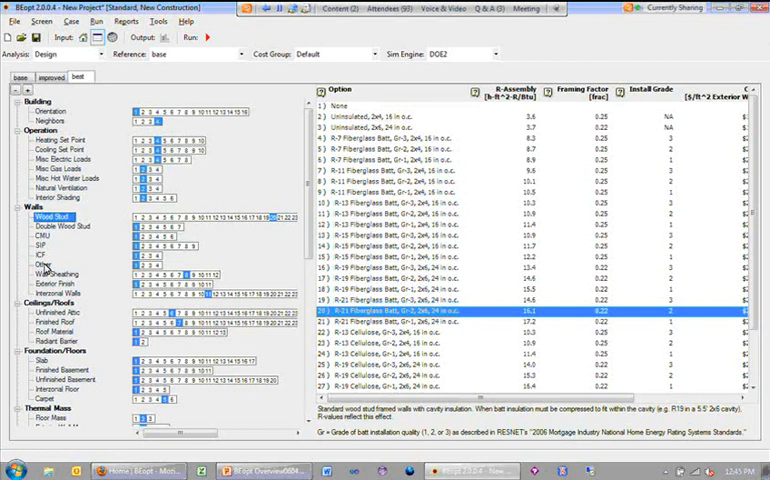
left_click(60, 226)
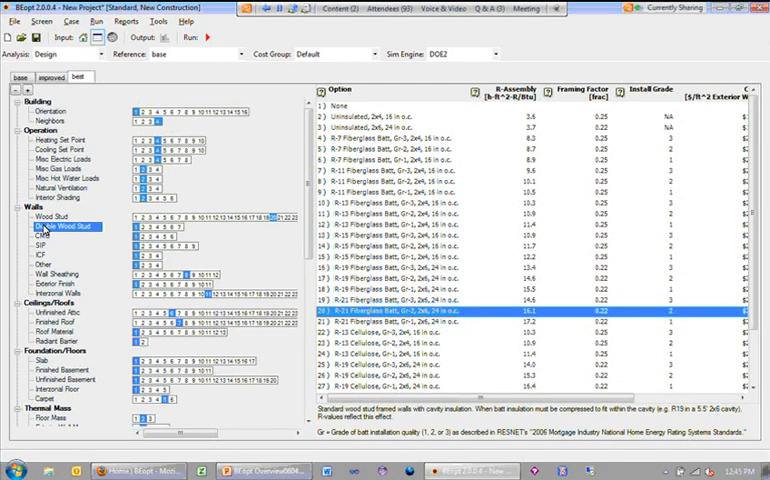
left_click(68, 224)
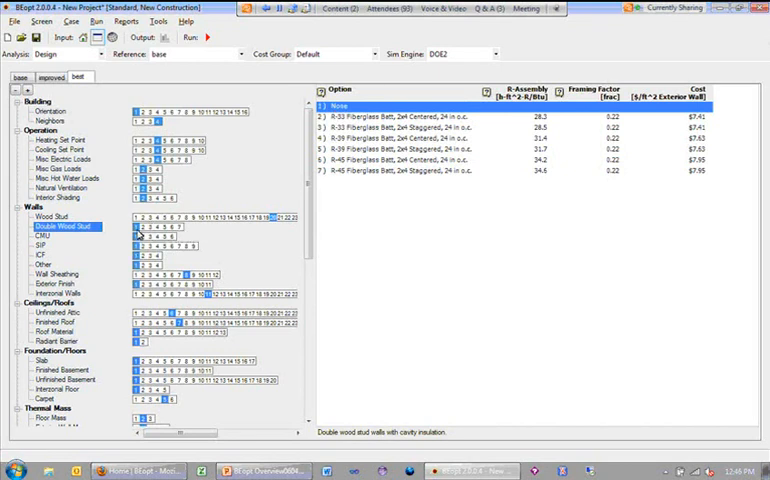
mouse_move(272, 218)
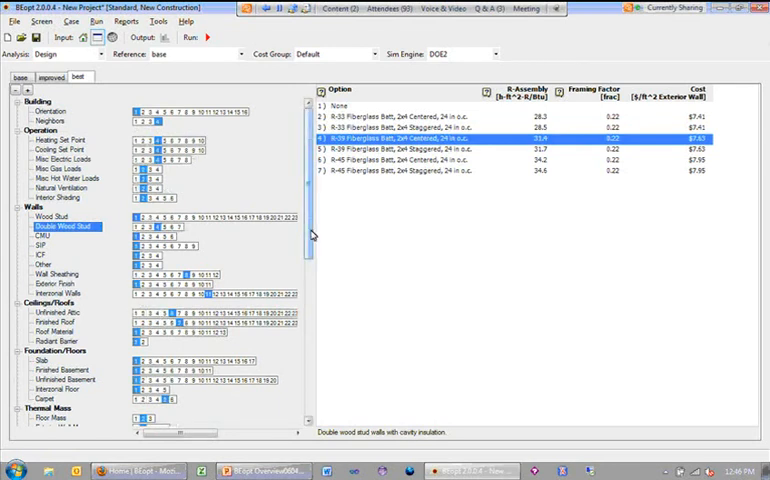
- Scroll the category list down to the Space Conditioning heat pump entries
scroll("down", 3)
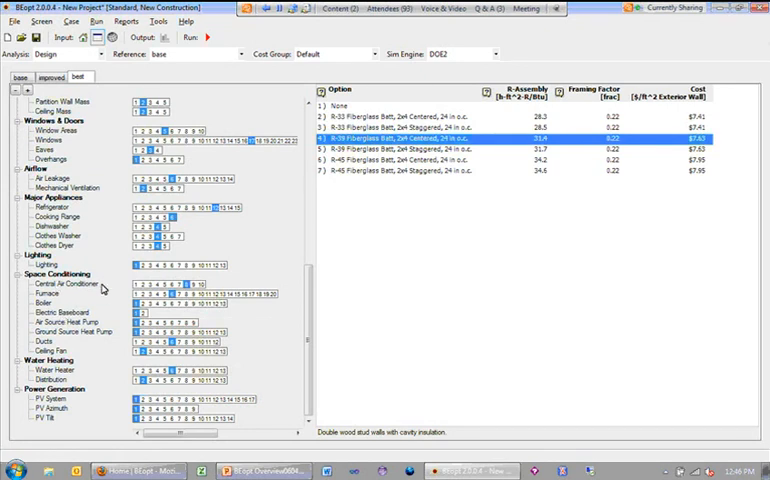
mouse_move(170, 300)
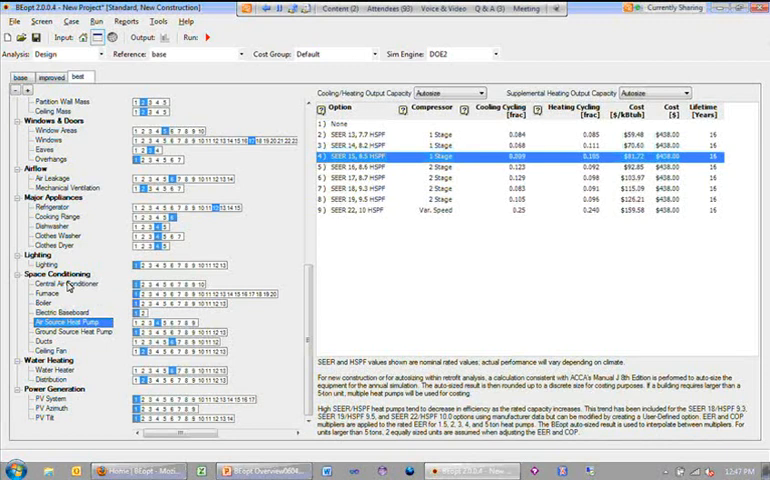
mouse_move(56, 294)
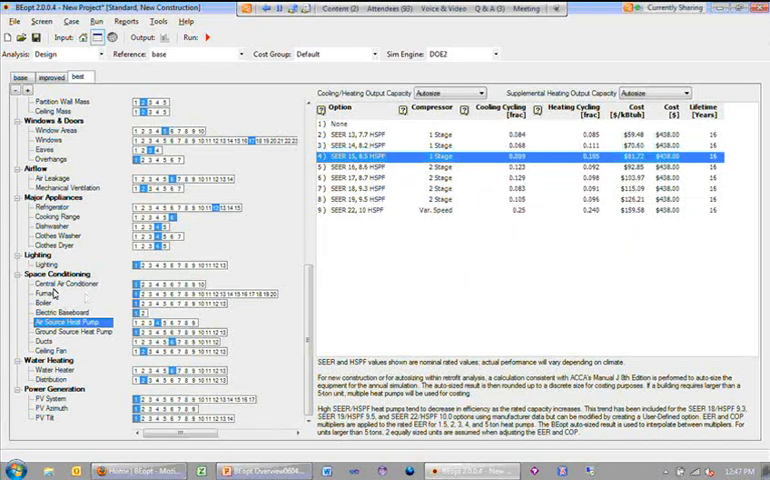
mouse_move(184, 160)
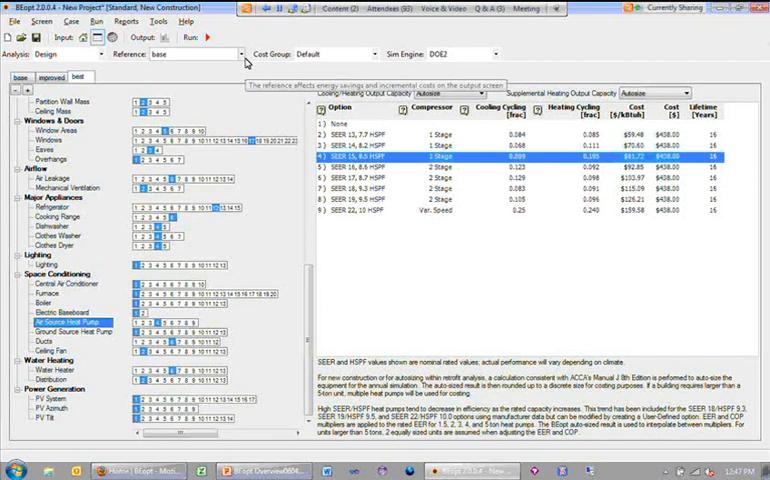
- Drop down the Reference list of available designs in the toolbar
left_click(236, 54)
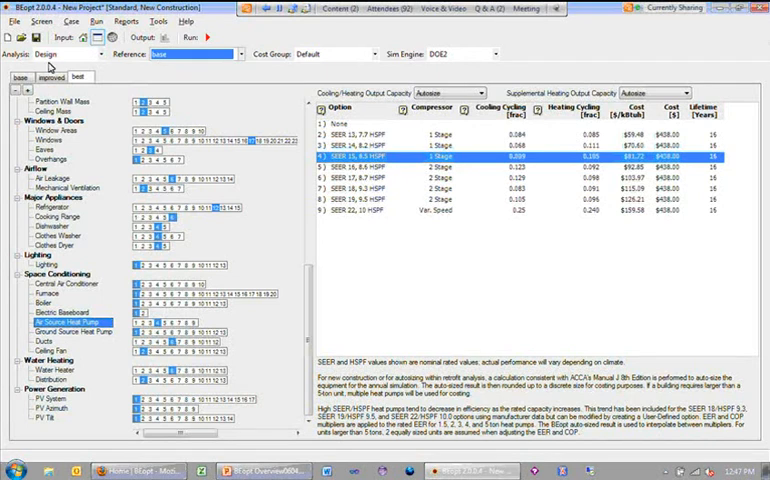
mouse_move(18, 76)
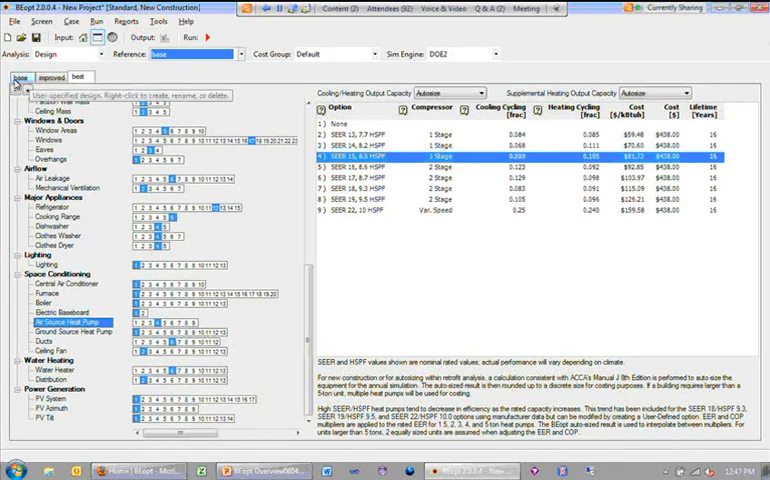
left_click(76, 72)
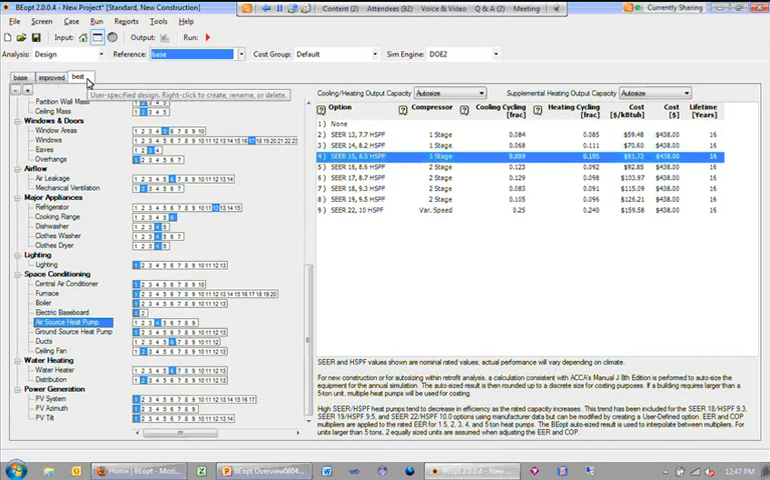
left_click(16, 76)
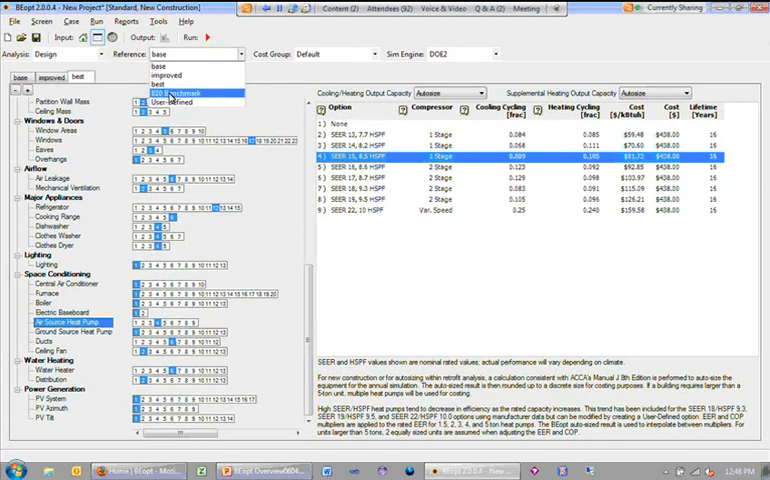
- Make the B10 Benchmark the reference and review its wood stud and wall sheathing options
left_click(188, 92)
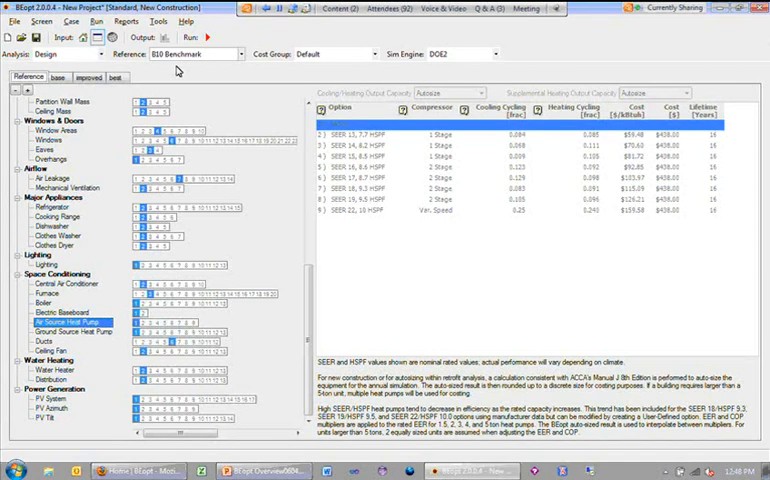
mouse_move(178, 88)
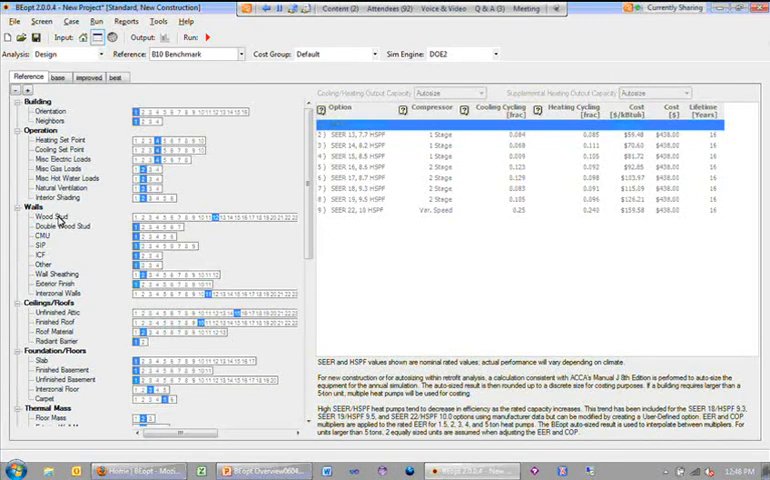
left_click(48, 216)
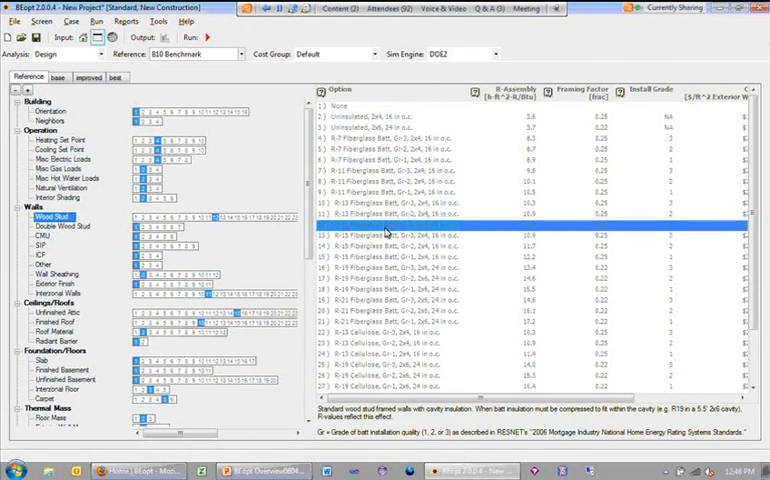
left_click(52, 274)
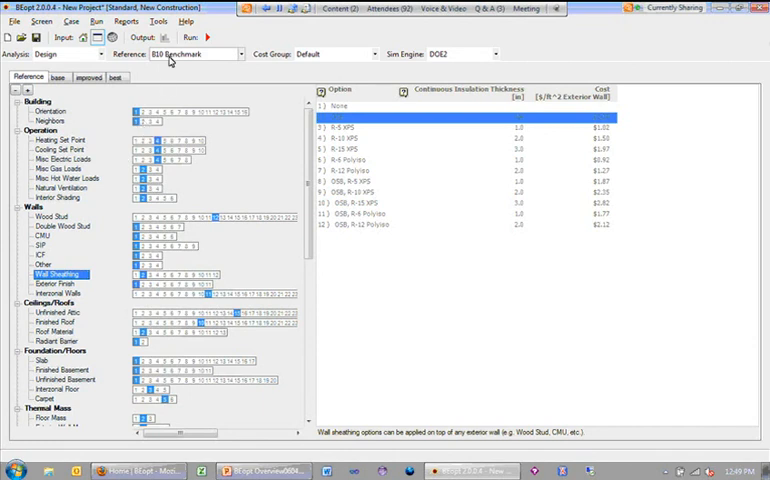
mouse_move(212, 218)
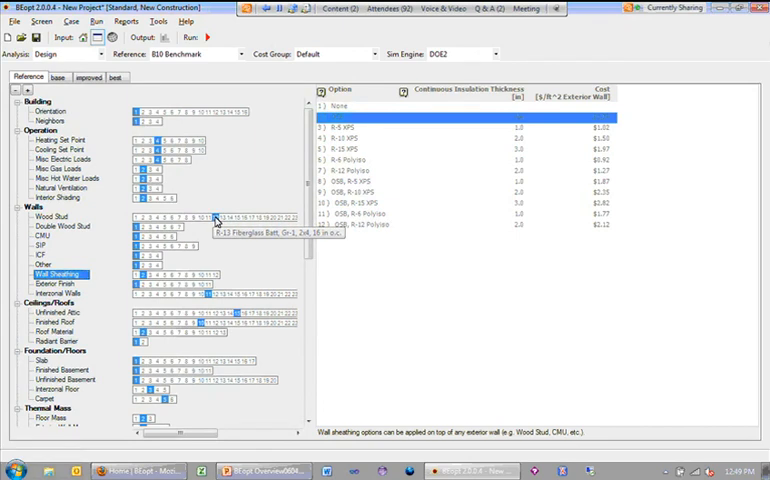
mouse_move(224, 190)
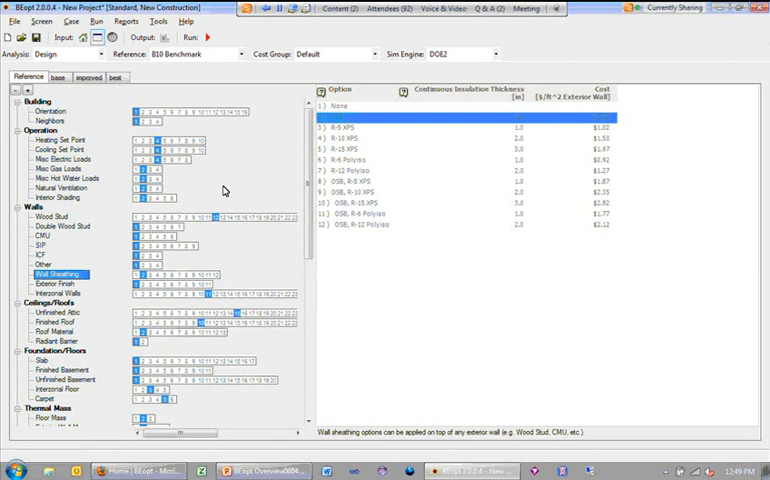
mouse_move(92, 116)
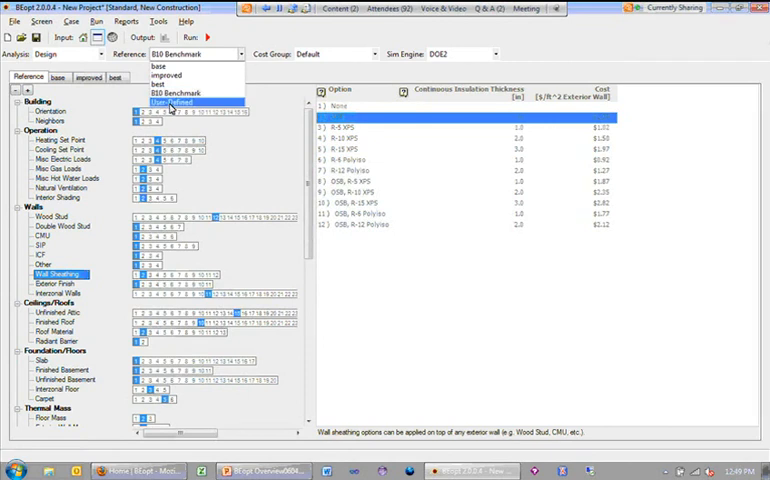
- Make the reference User-Defined and choose an unfinished attic ceiling insulation level
left_click(180, 100)
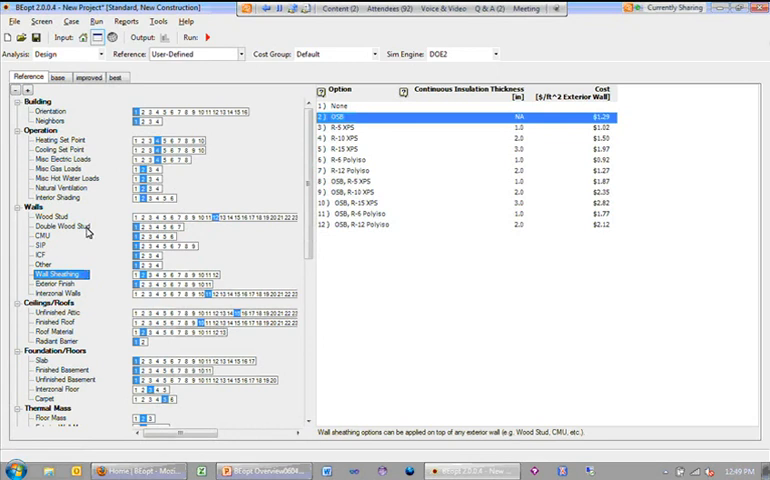
mouse_move(88, 232)
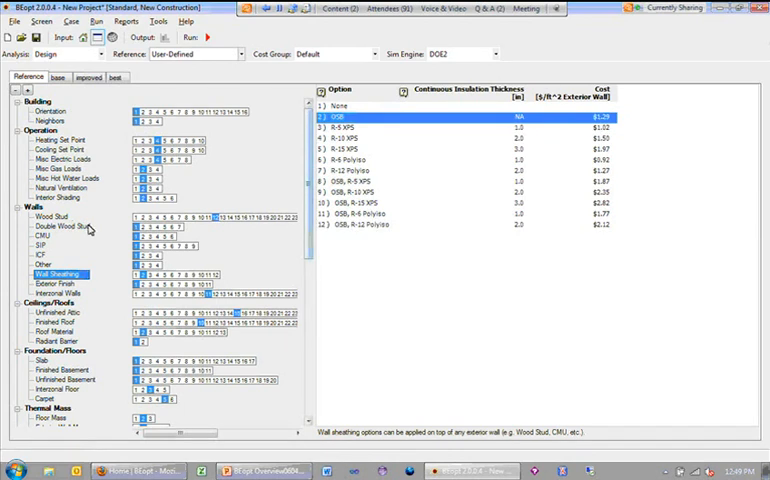
left_click(56, 316)
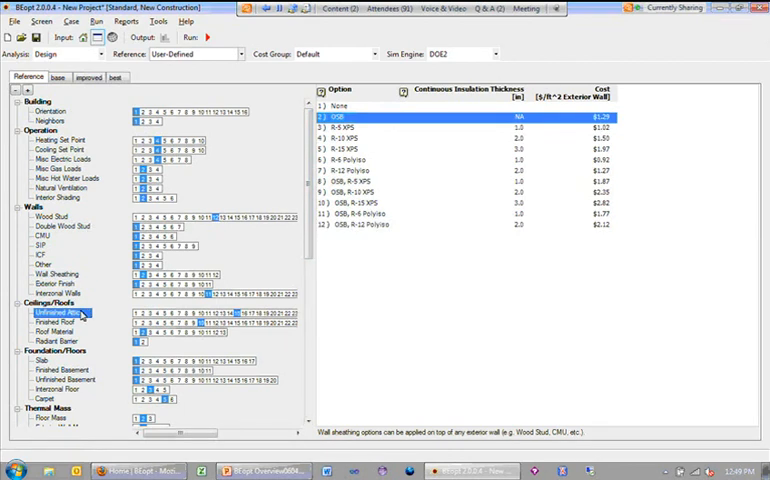
left_click(52, 312)
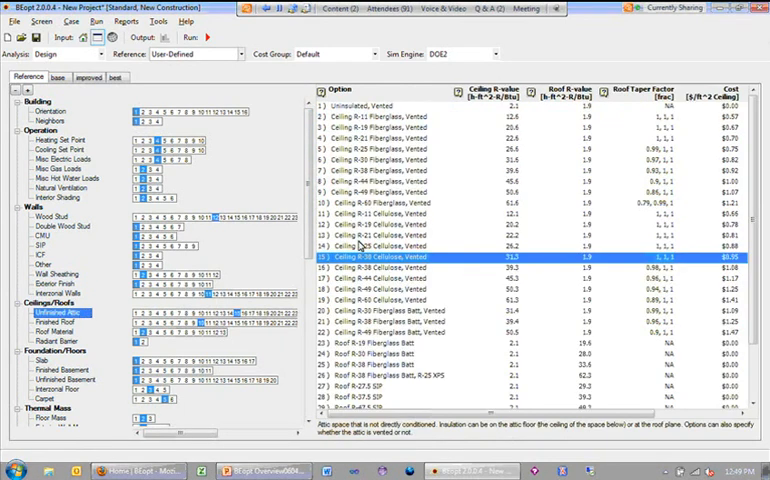
left_click(390, 244)
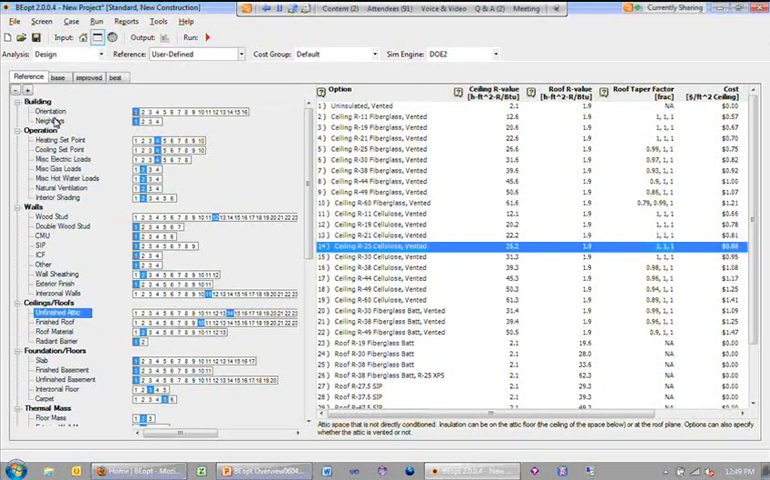
mouse_move(98, 218)
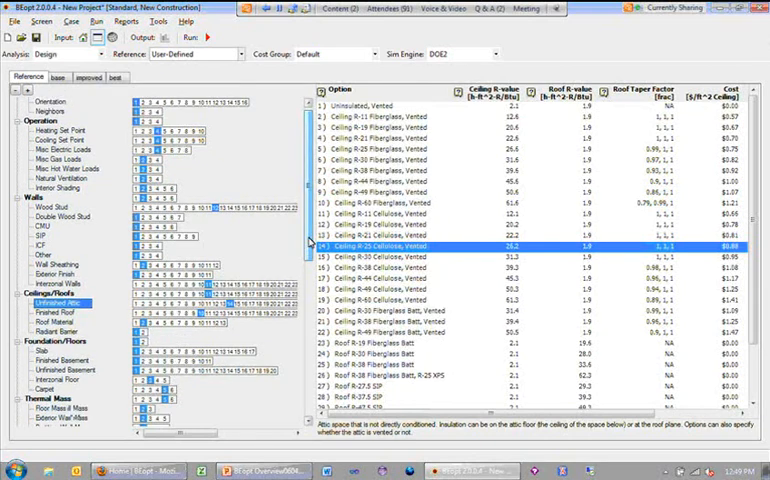
- Show the reference's Central Air Conditioner SEER options and its Cooling Output Capacity choices
scroll("down", 3)
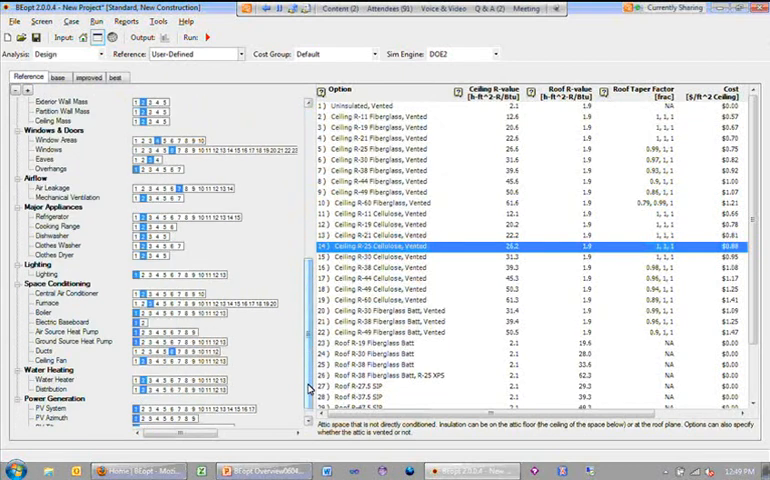
left_click(64, 292)
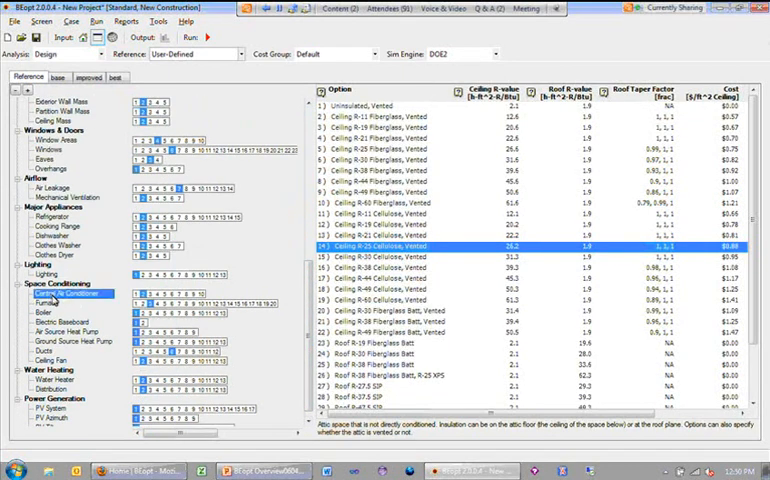
left_click(60, 292)
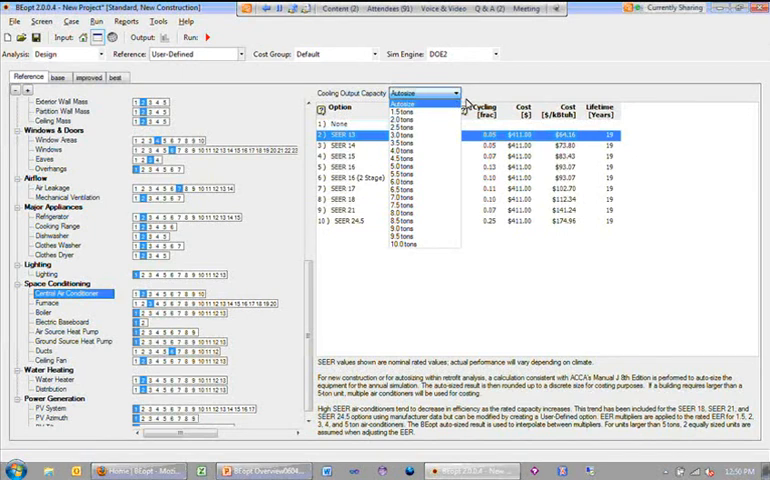
mouse_move(440, 196)
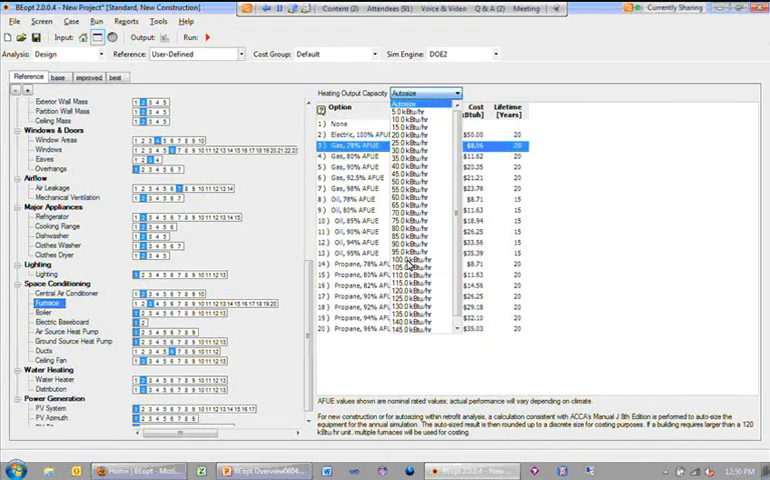
- Choose a fixed kBtu/hr heating output capacity for the reference furnace instead of Autosize
left_click(414, 268)
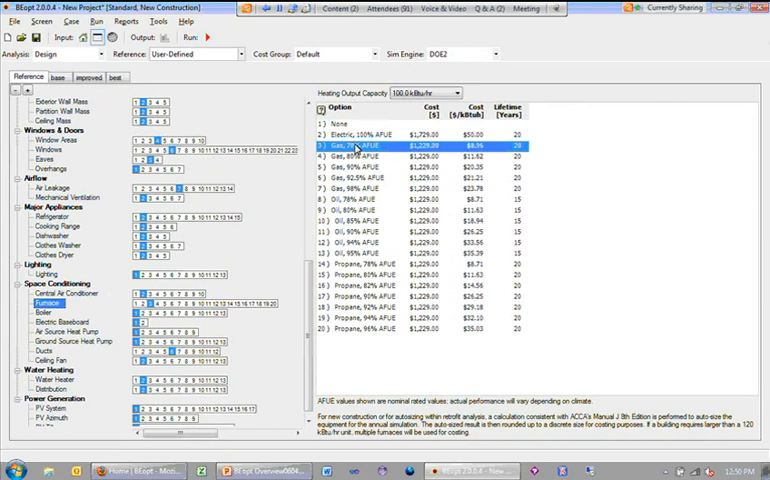